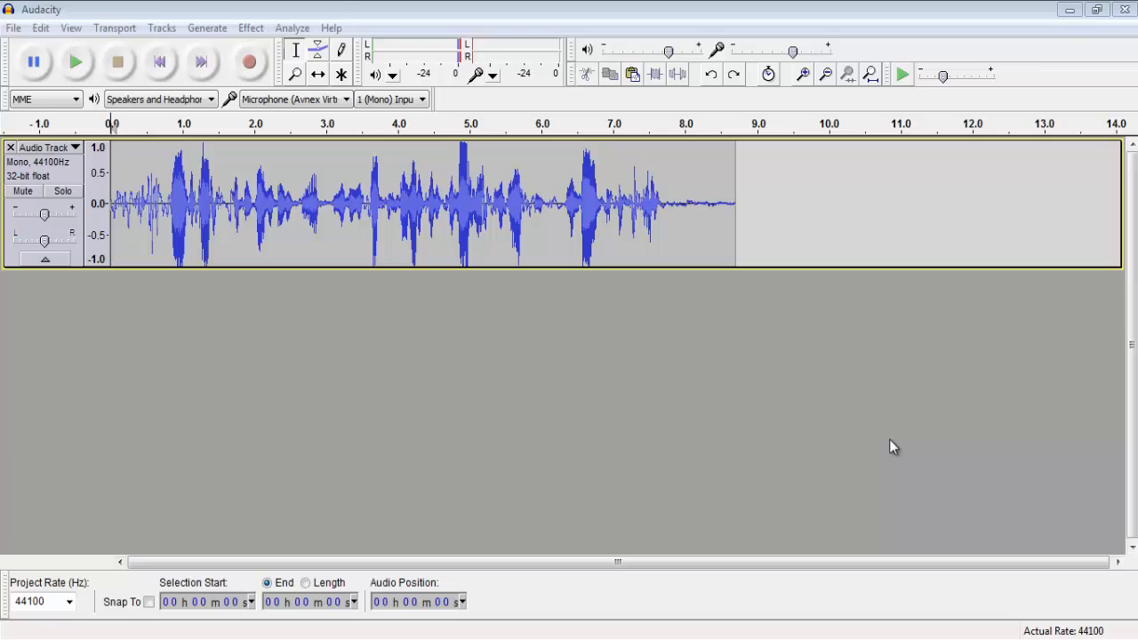
mouse_move(743, 434)
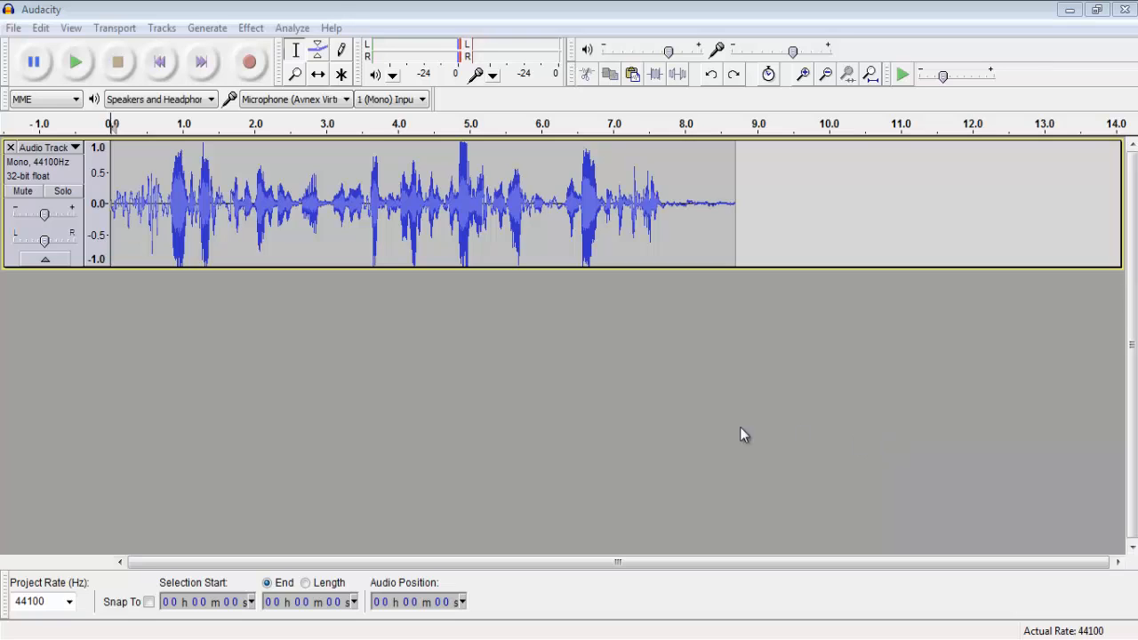
mouse_move(138, 345)
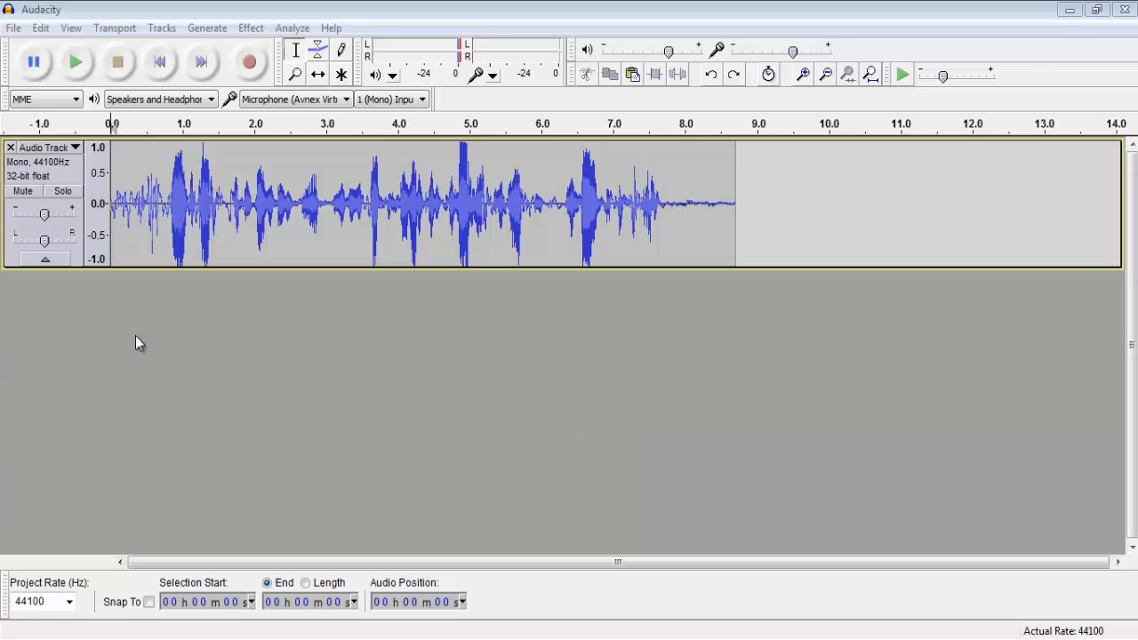
mouse_move(346, 377)
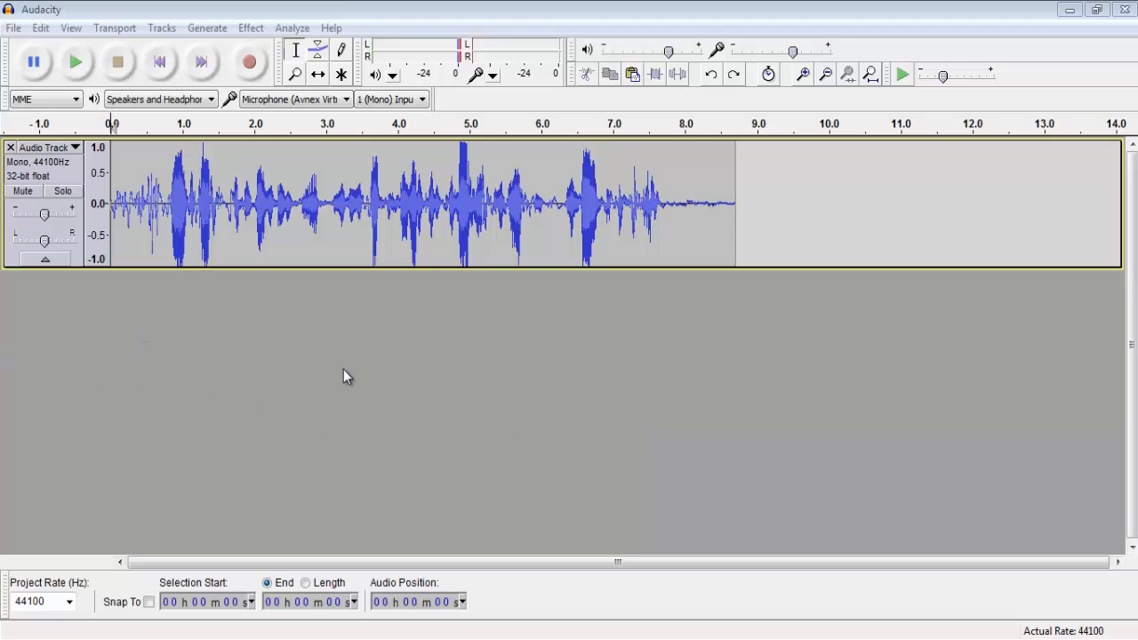
mouse_move(74, 60)
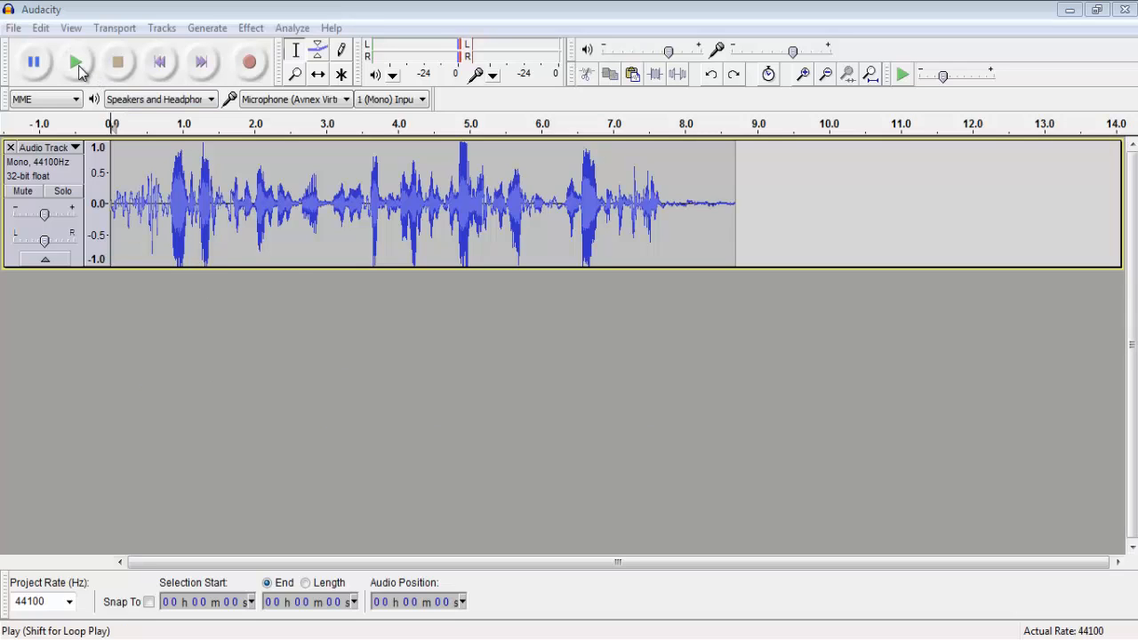
Step: Play back the clip, then apply Compressor at -12 dB threshold, -40 dB noise floor, 2:1 ratio
left_click(77, 60)
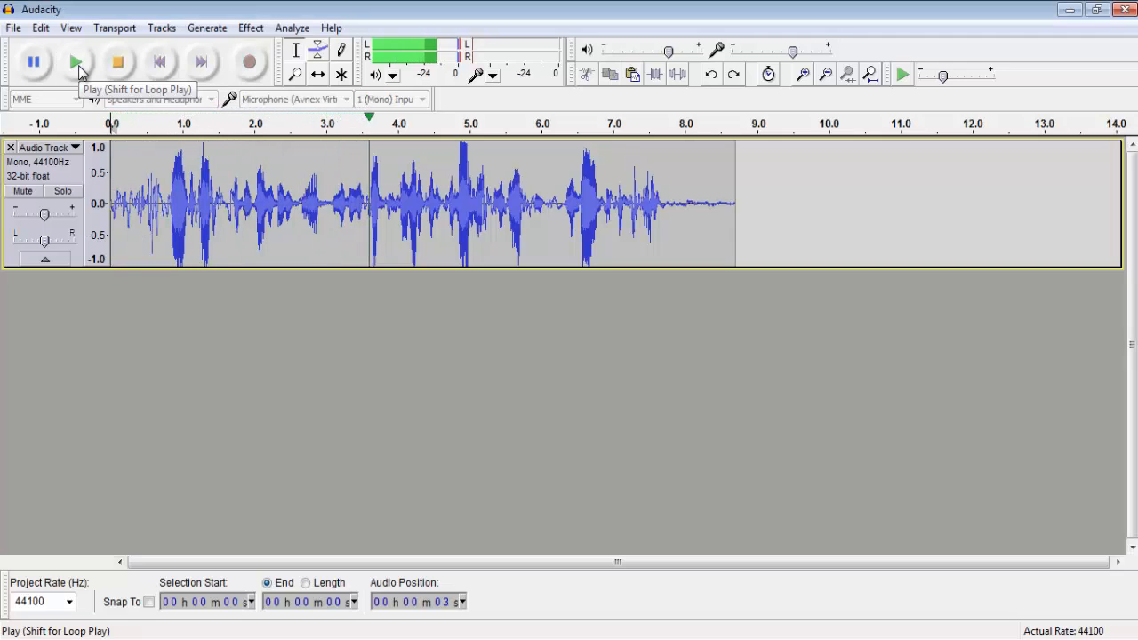
left_click(78, 61)
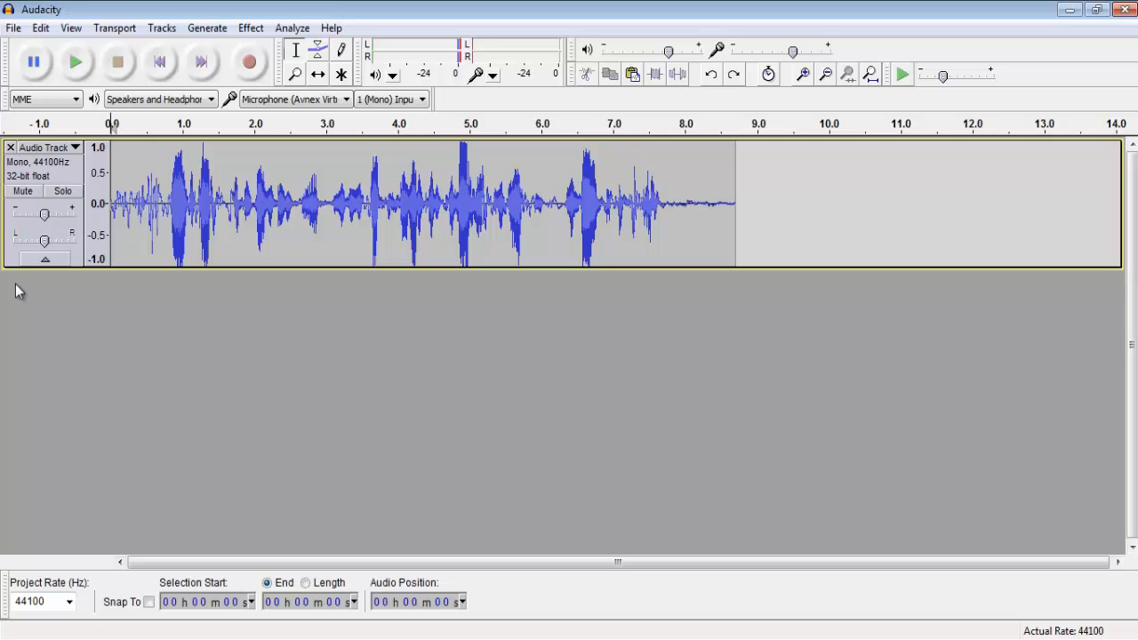
mouse_move(32, 245)
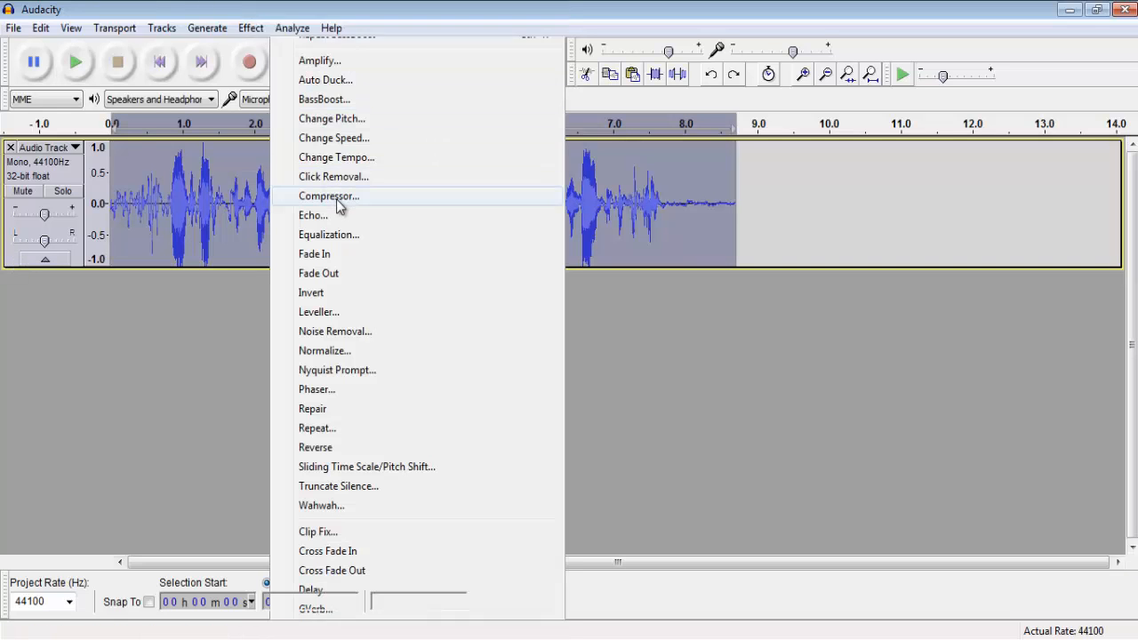
left_click(329, 196)
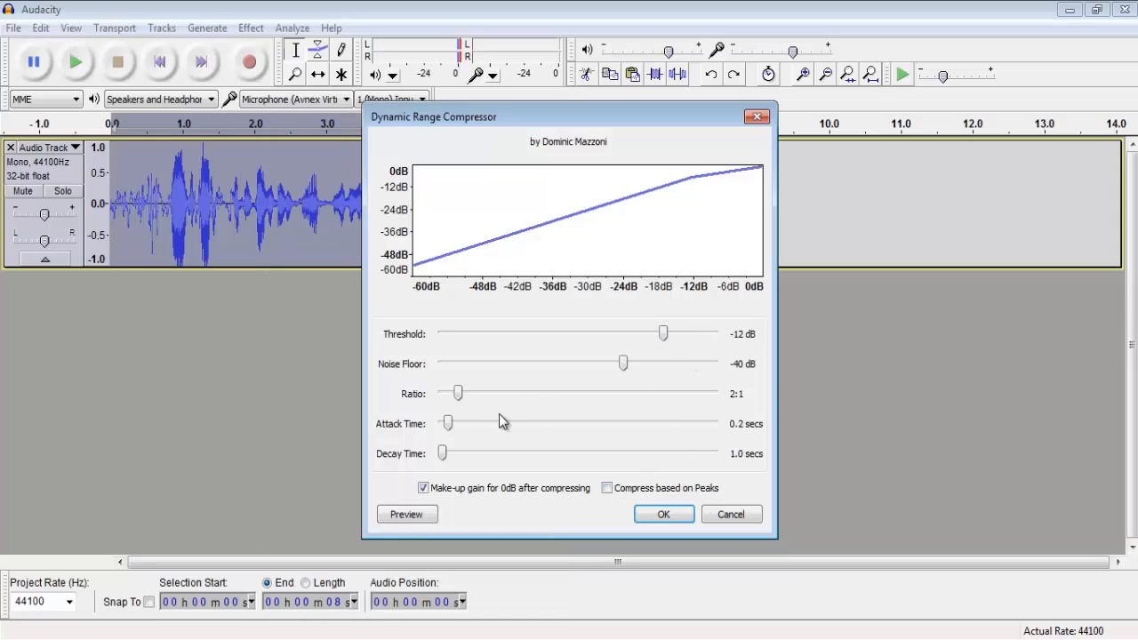
mouse_move(519, 364)
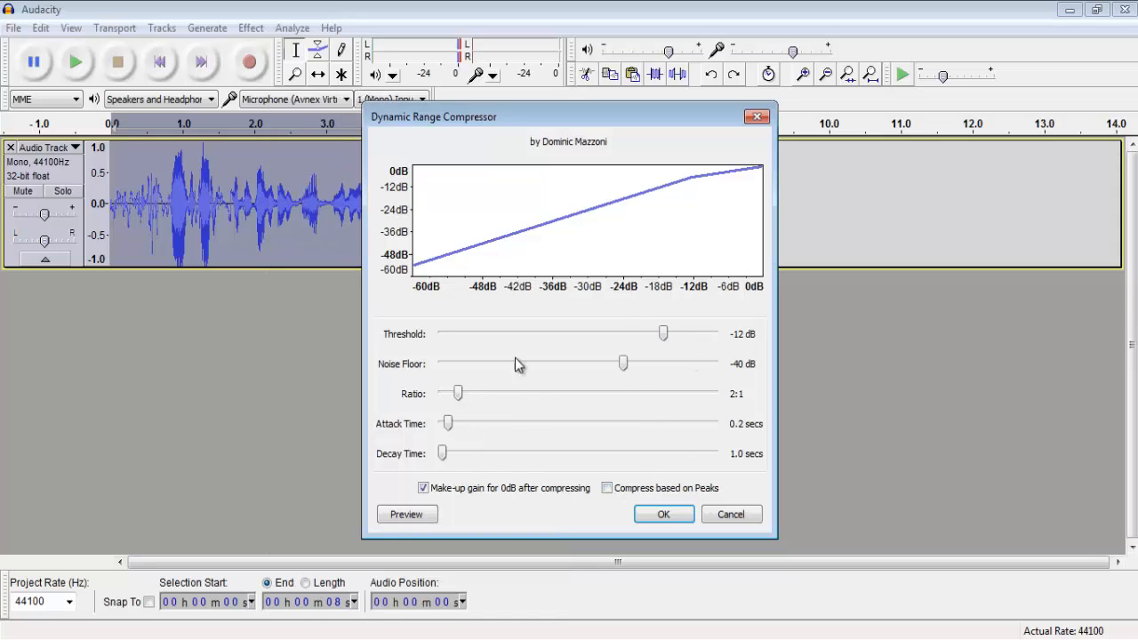
mouse_move(605, 381)
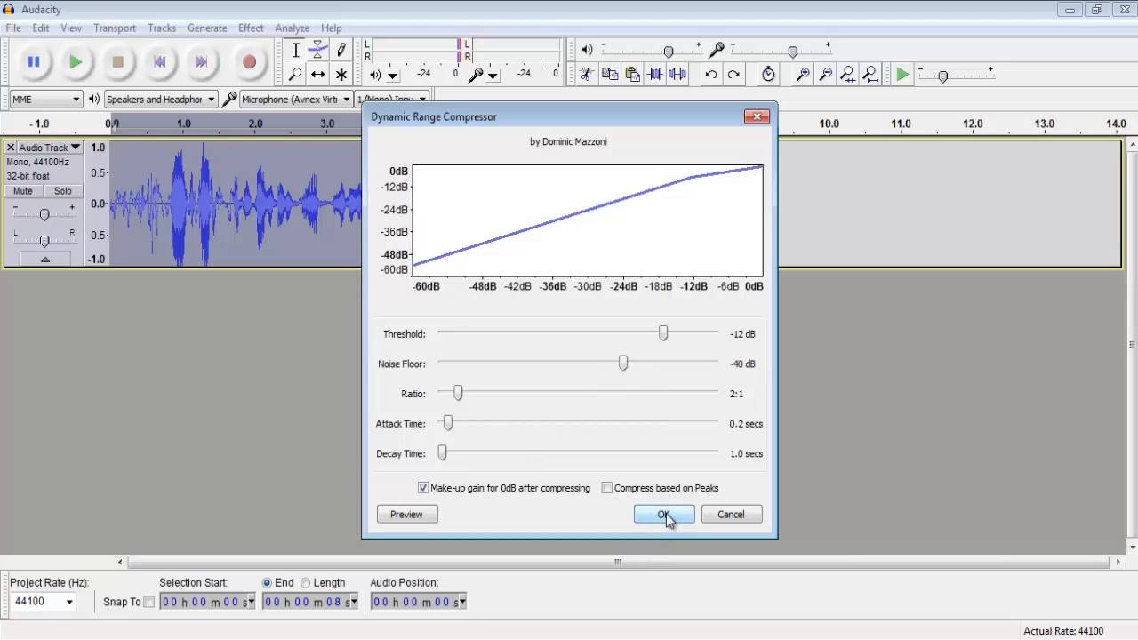
left_click(663, 514)
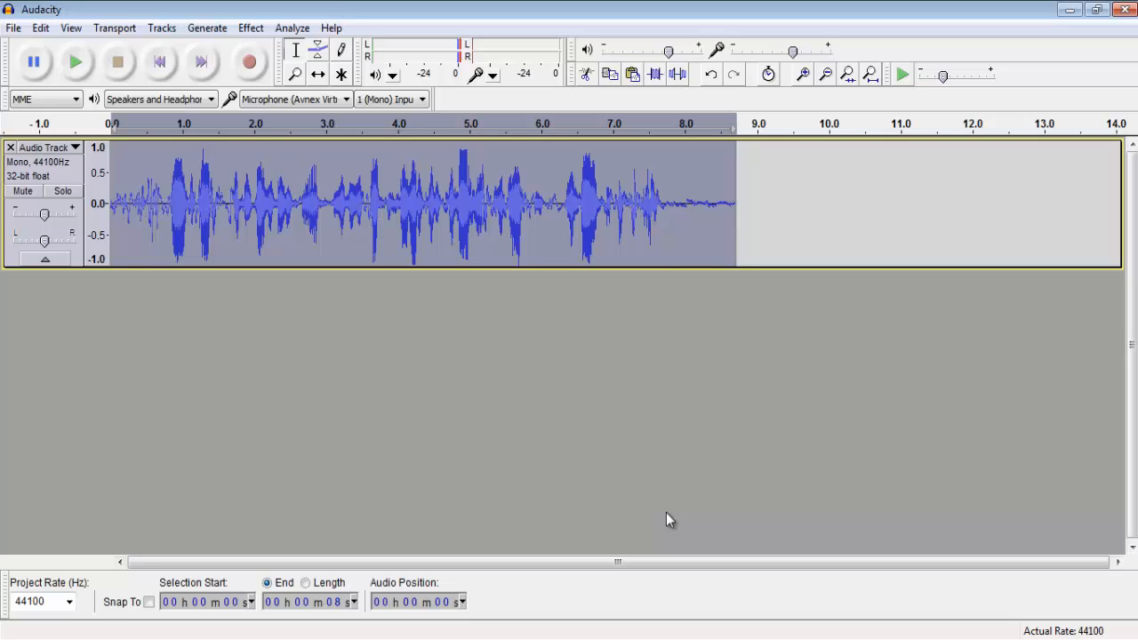
mouse_move(525, 169)
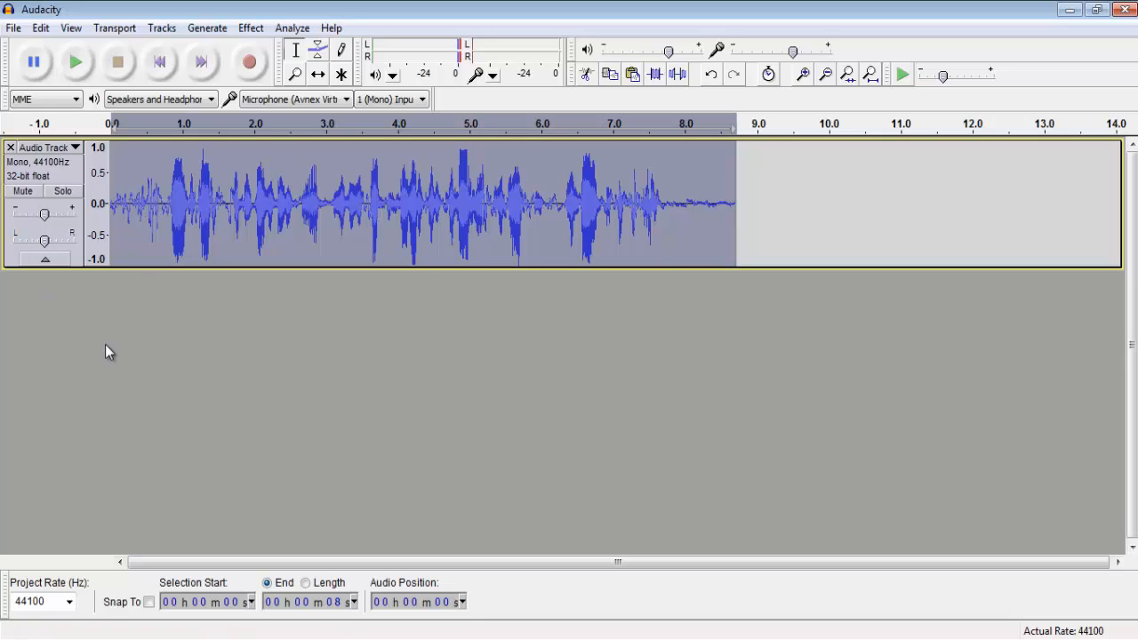
mouse_move(16, 260)
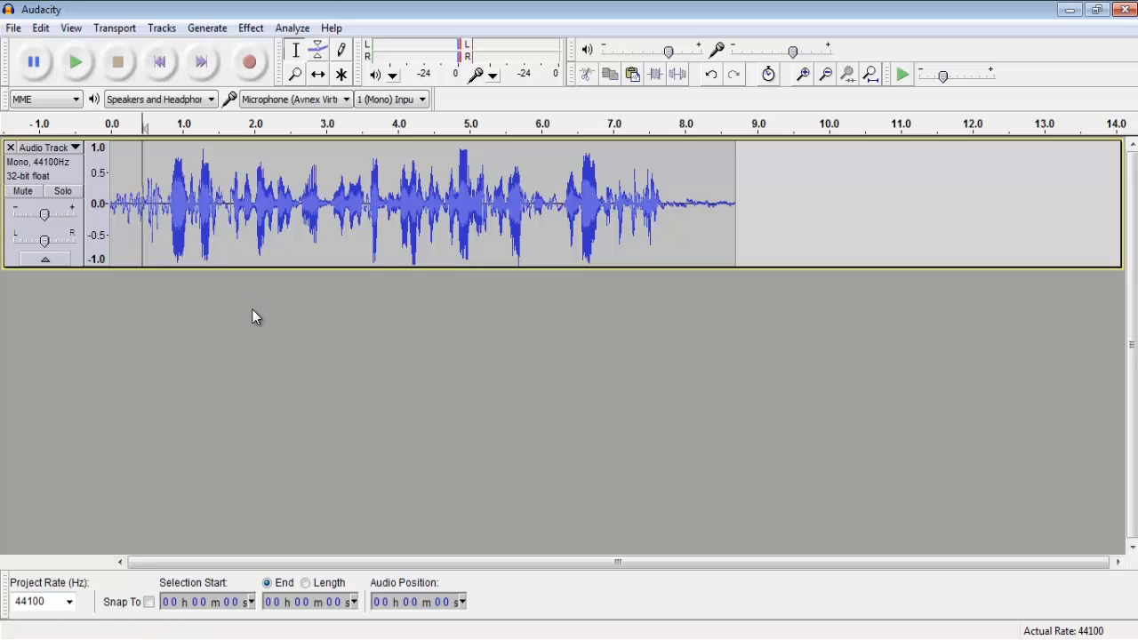
mouse_move(275, 246)
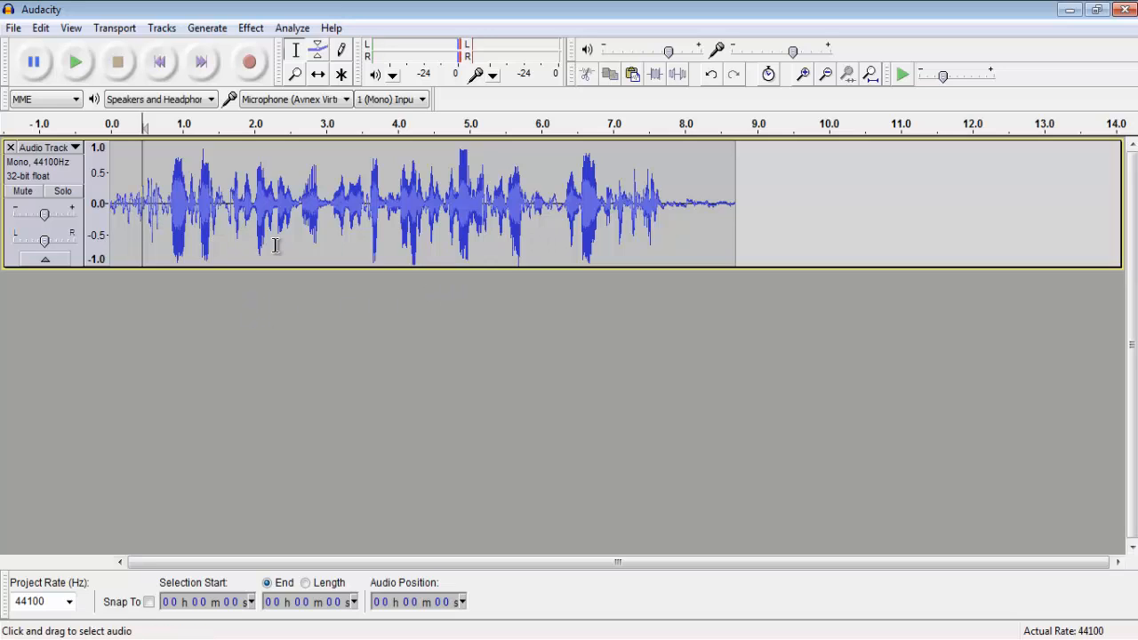
mouse_move(686, 194)
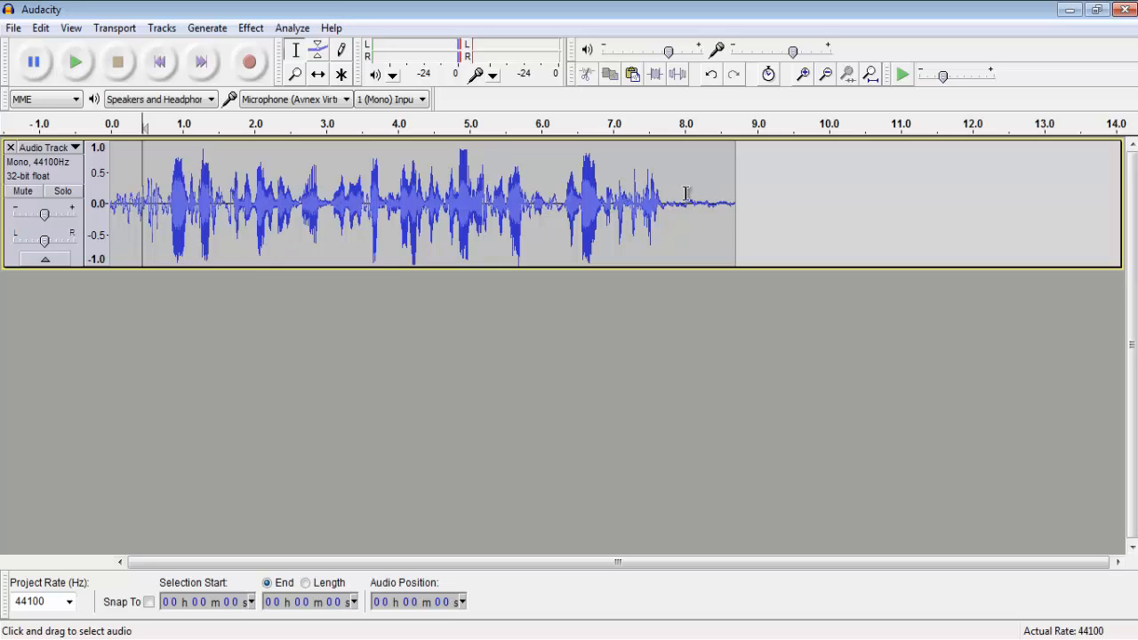
mouse_move(171, 189)
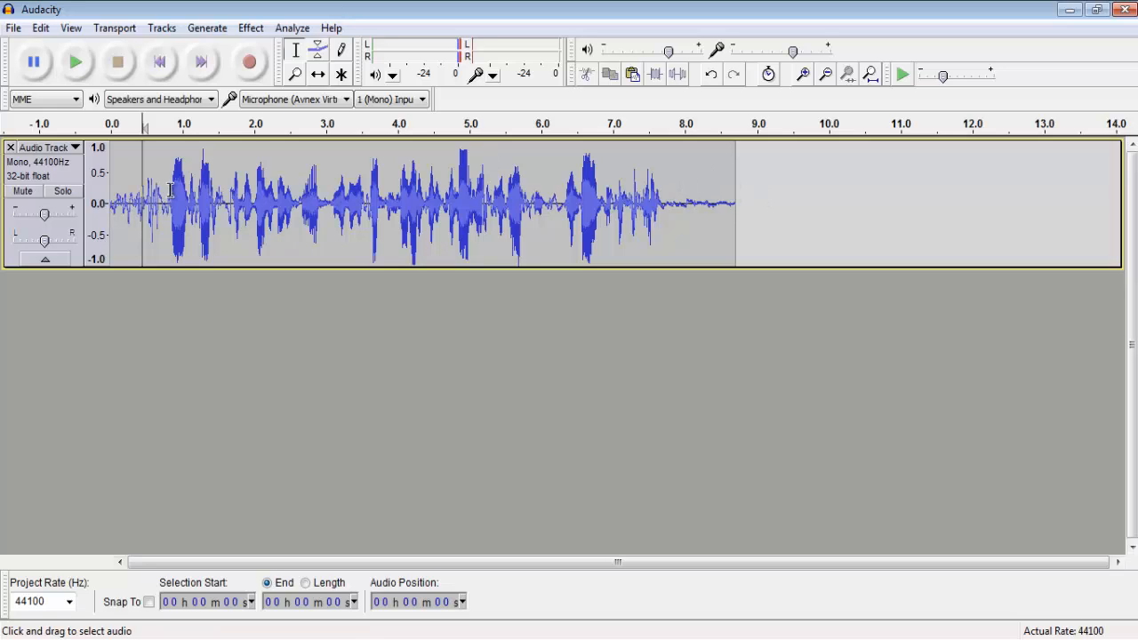
mouse_move(171, 209)
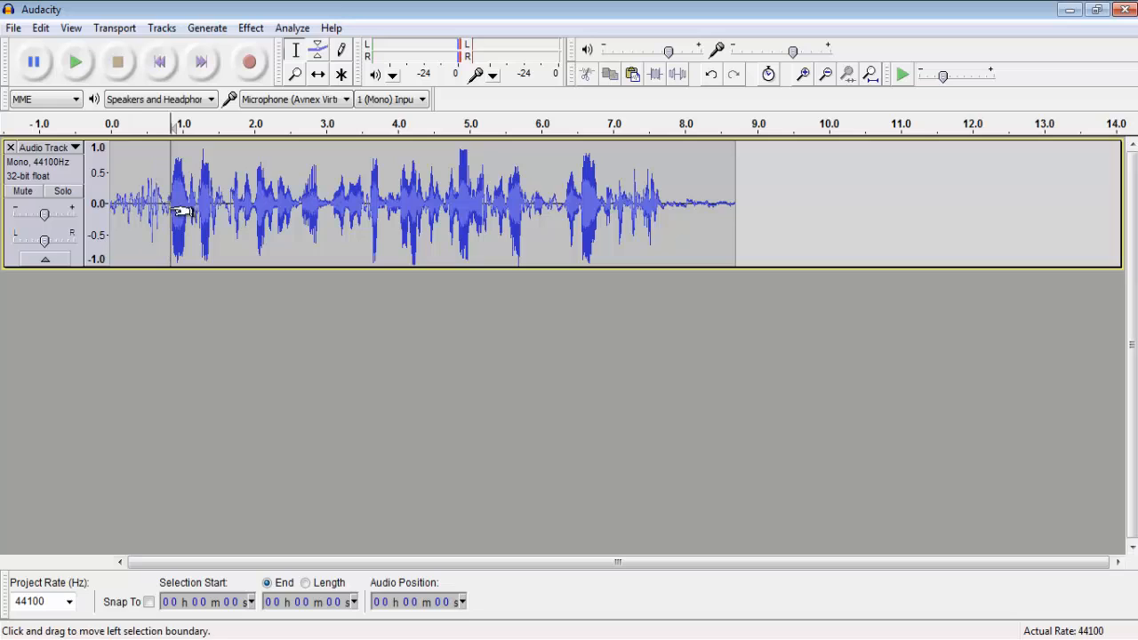
Step: Select the quiet 0–0.7 s lead-in and bring up Noise Removal to sample it
left_click_drag(163, 204, 110, 204)
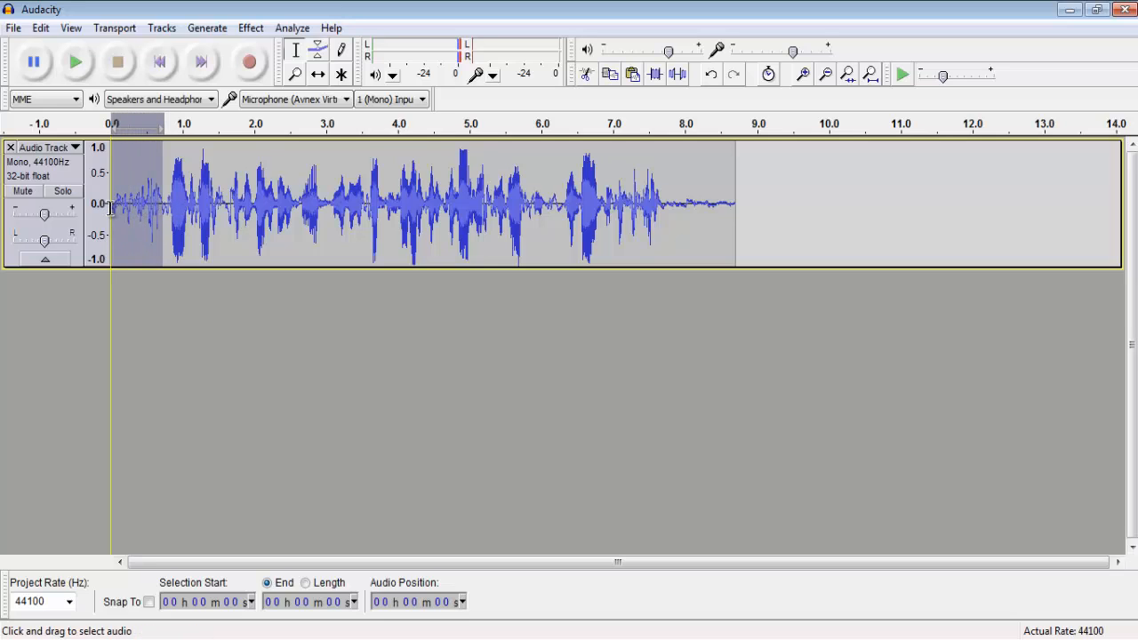
mouse_move(120, 209)
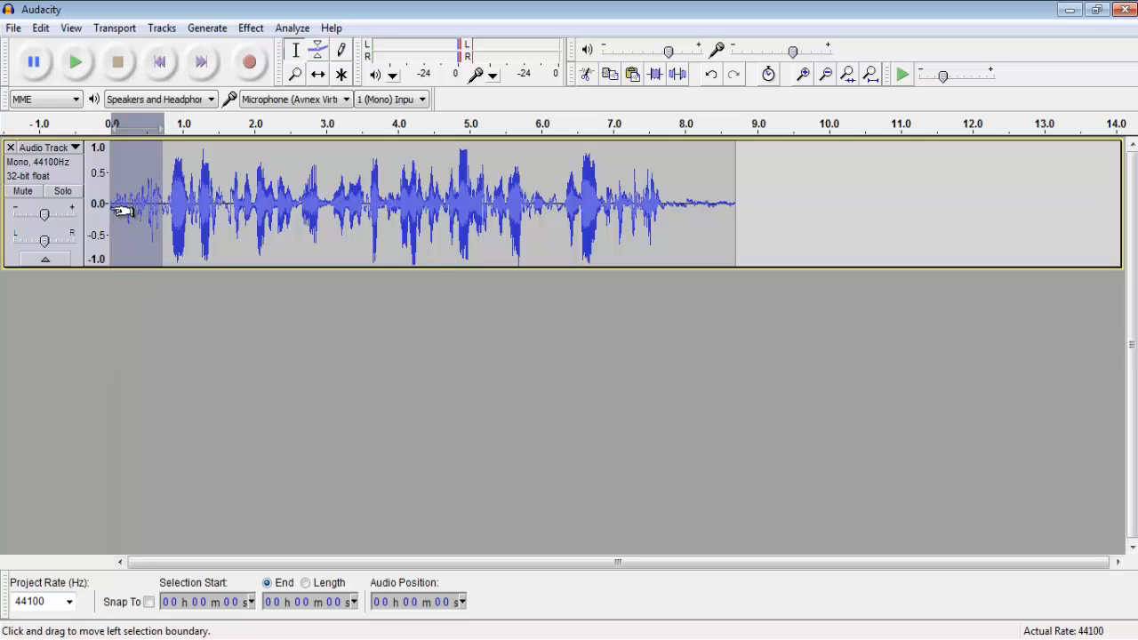
left_click(251, 28)
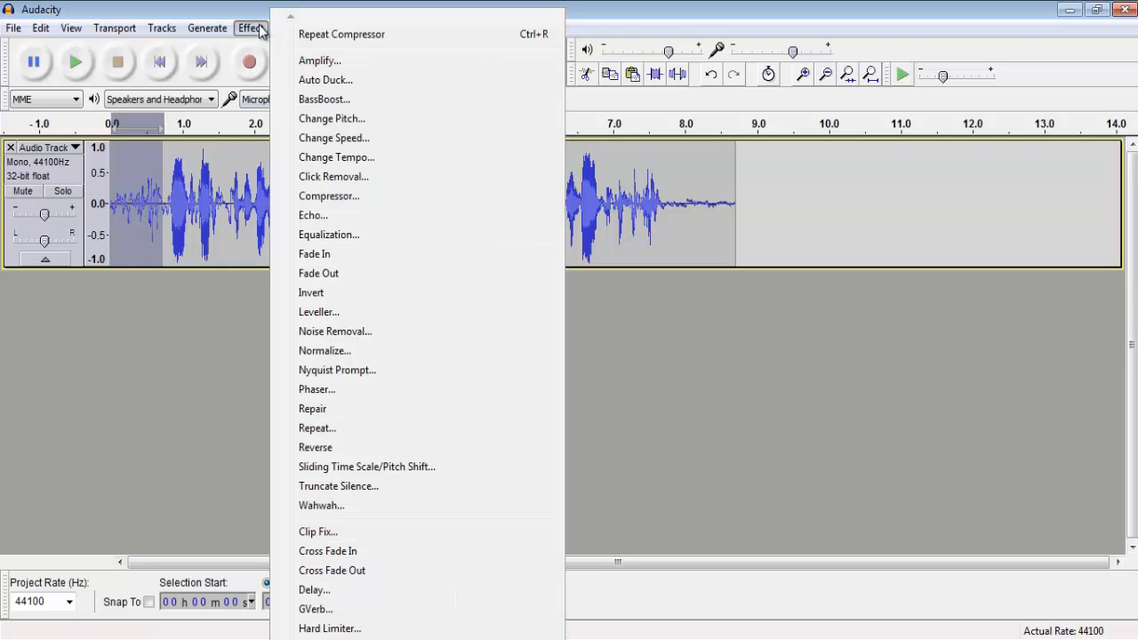
mouse_move(334, 333)
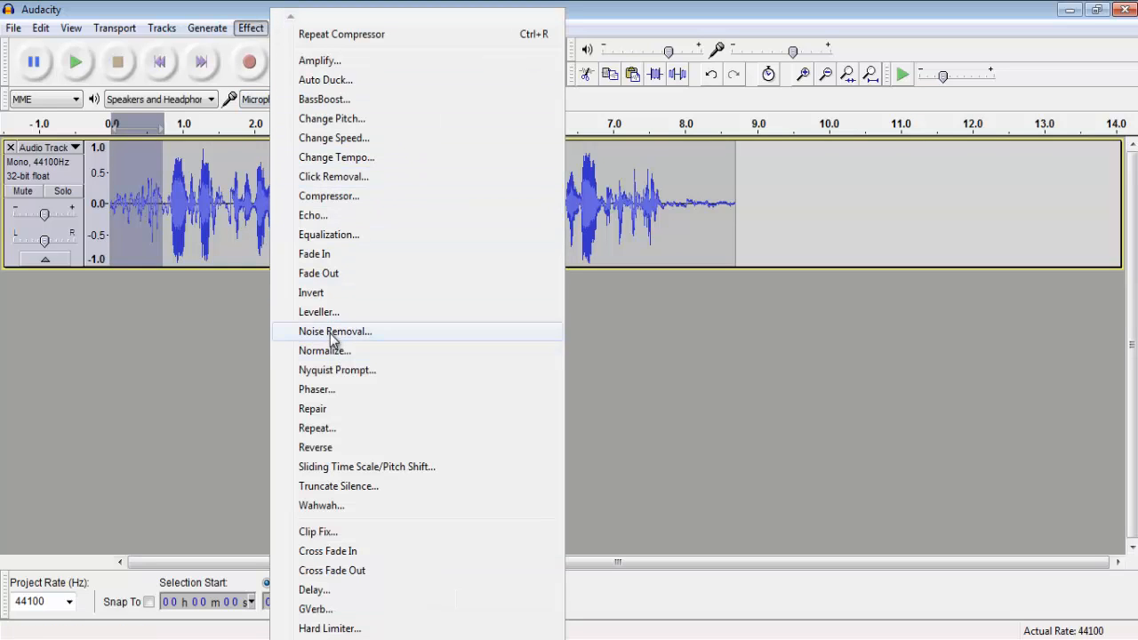
mouse_move(335, 356)
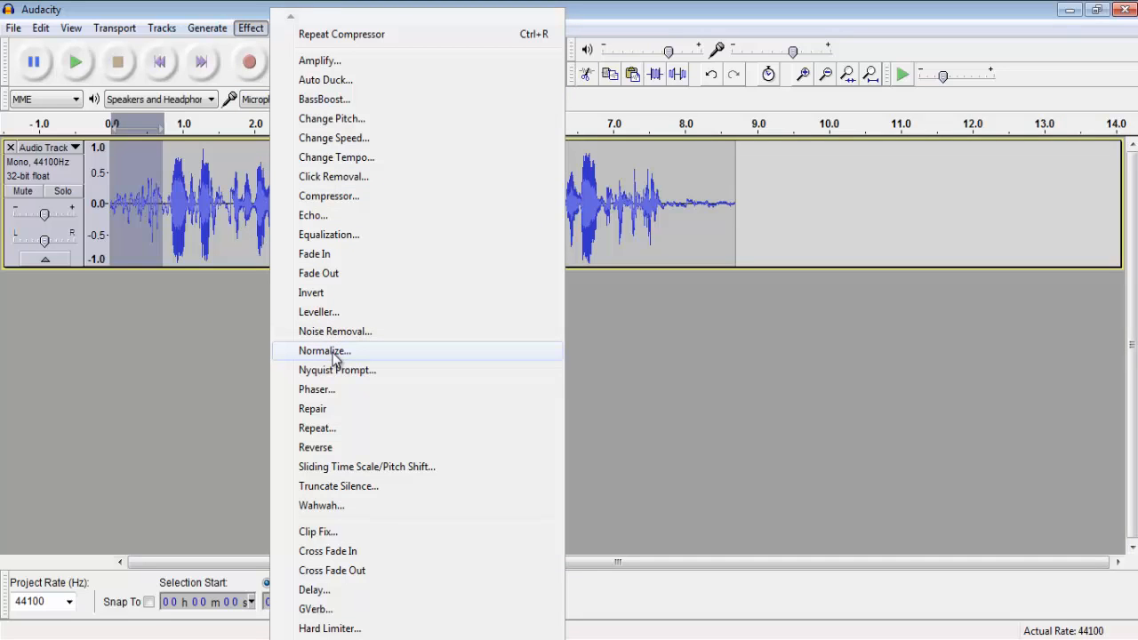
mouse_move(334, 330)
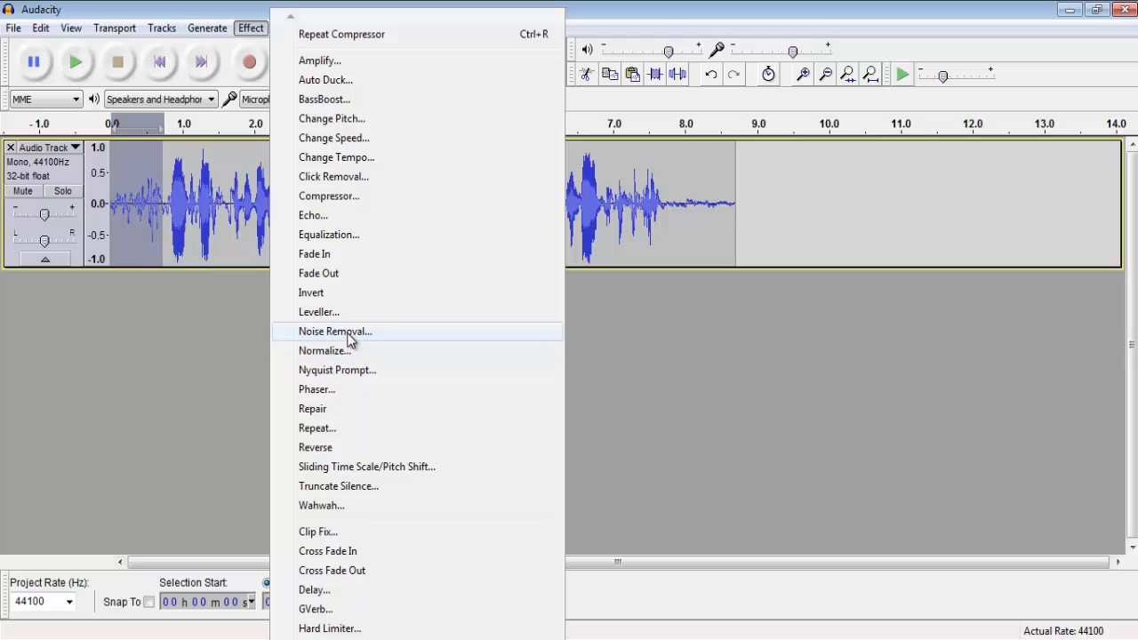
left_click(334, 331)
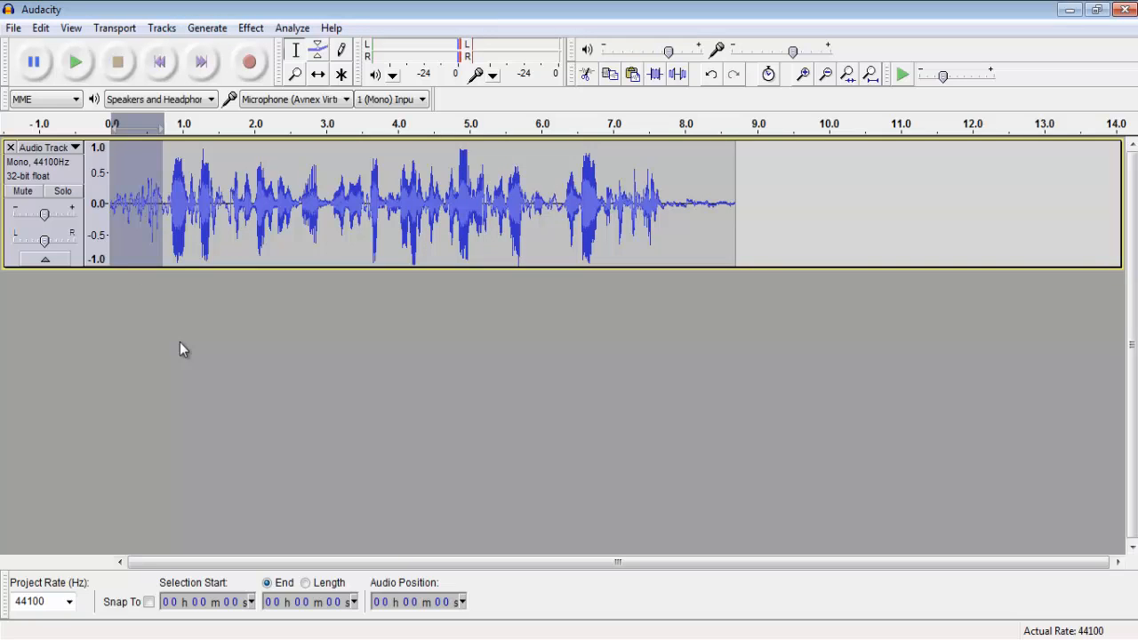
mouse_move(121, 210)
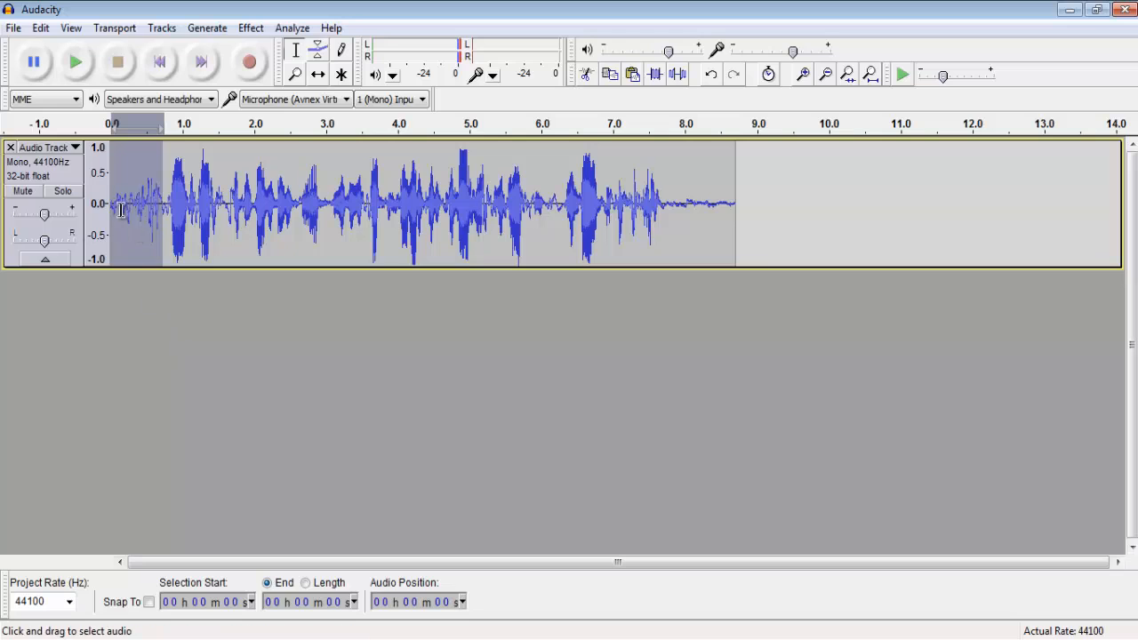
mouse_move(16, 270)
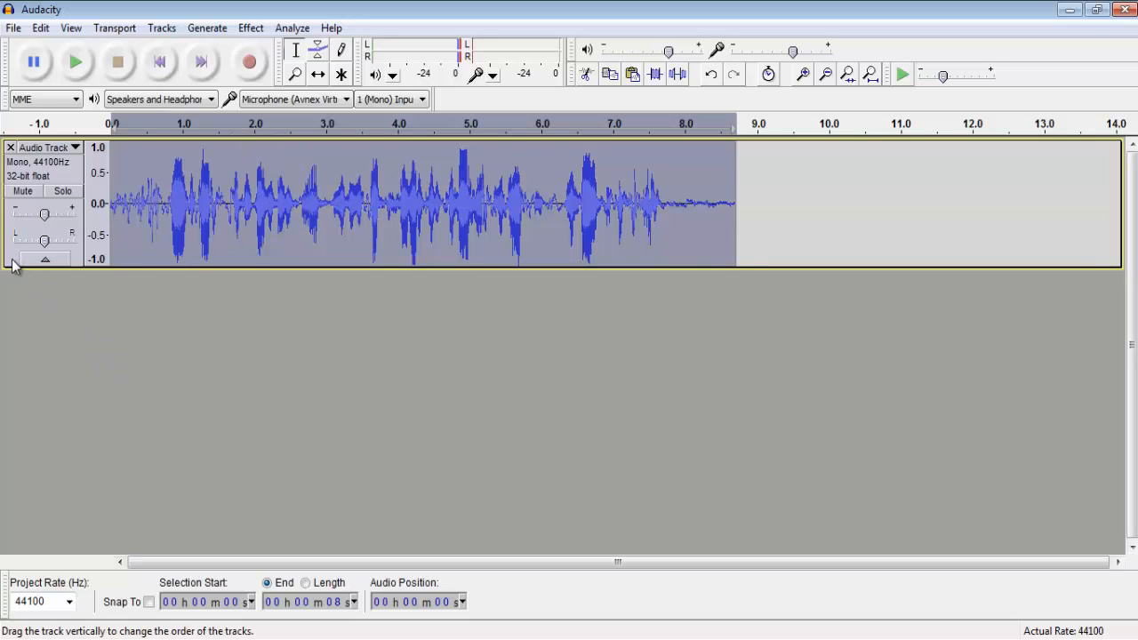
Step: Apply Noise Removal with default settings across the whole voice track
left_click(251, 29)
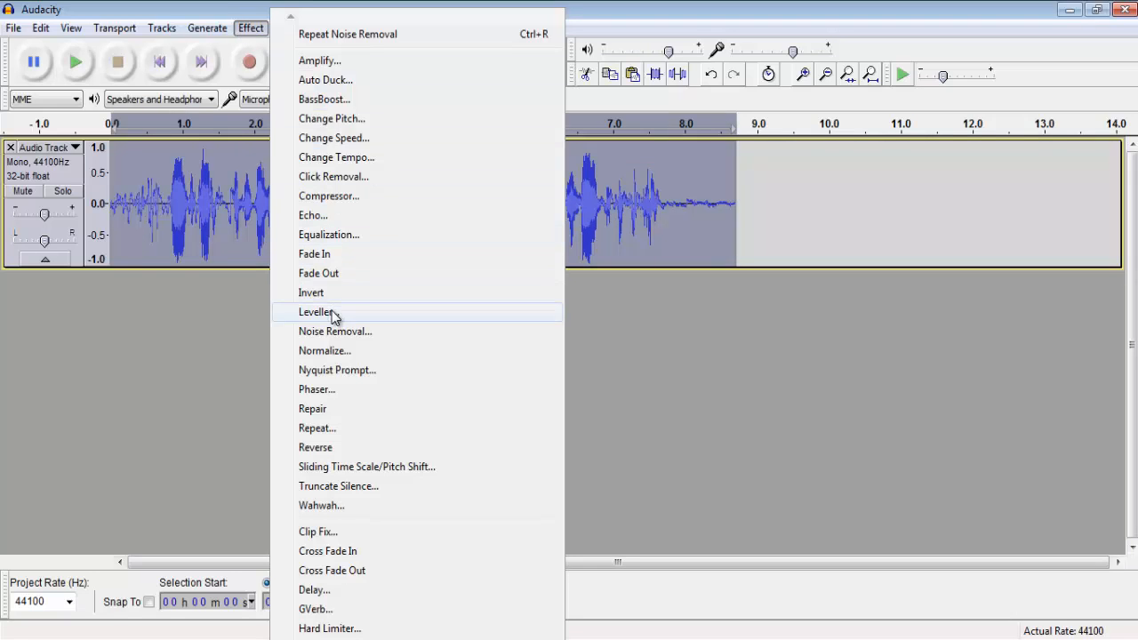
mouse_move(335, 330)
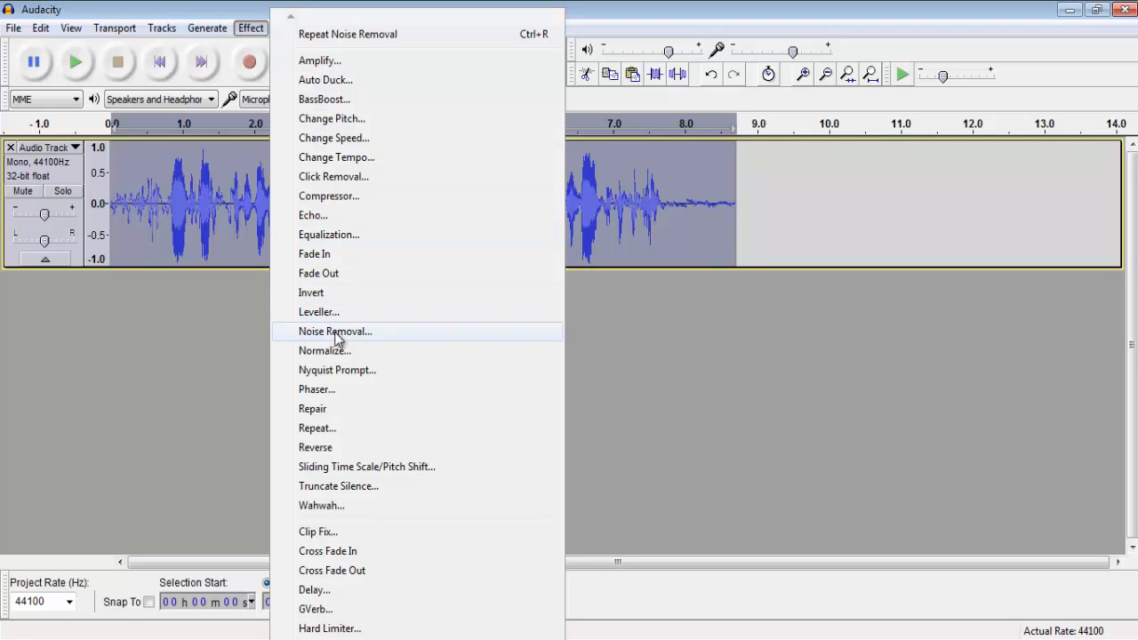
left_click(334, 331)
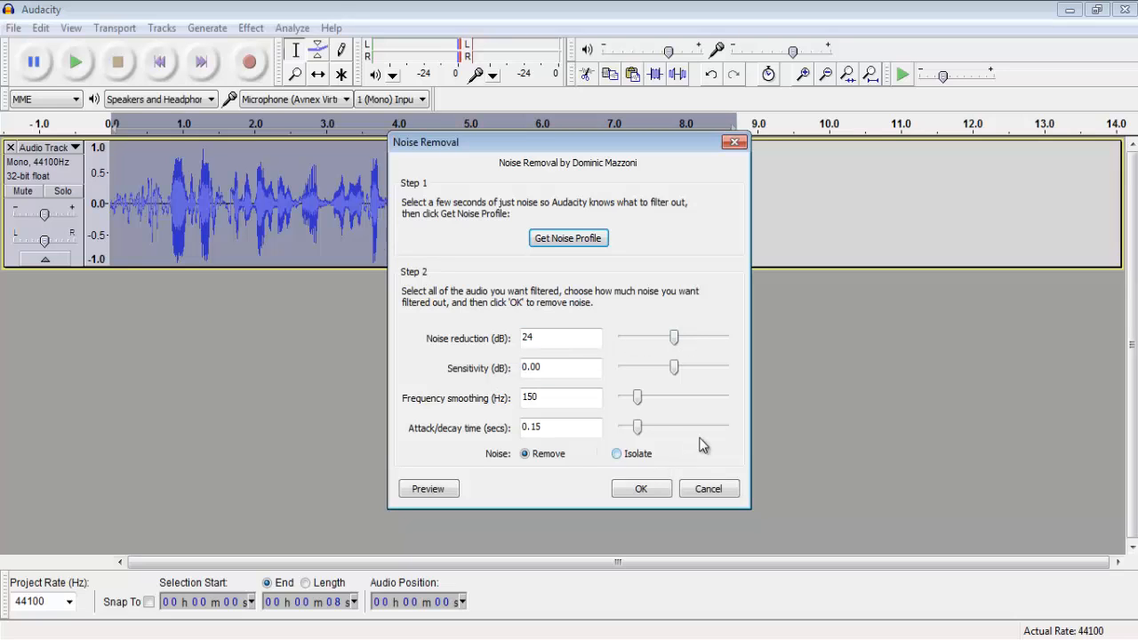
mouse_move(679, 430)
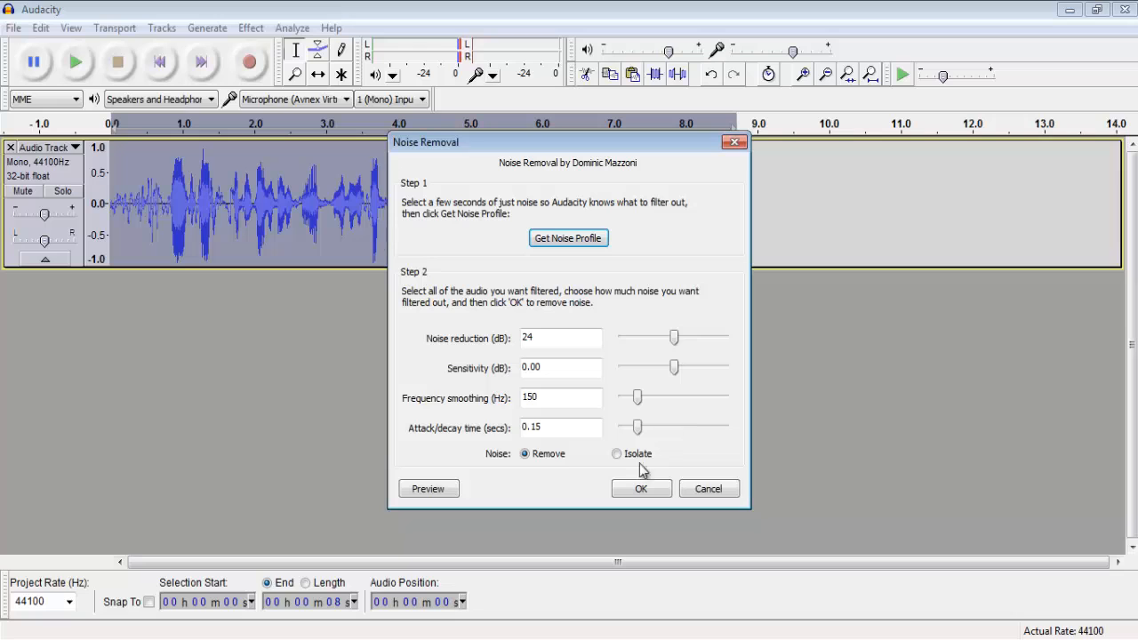
left_click(640, 487)
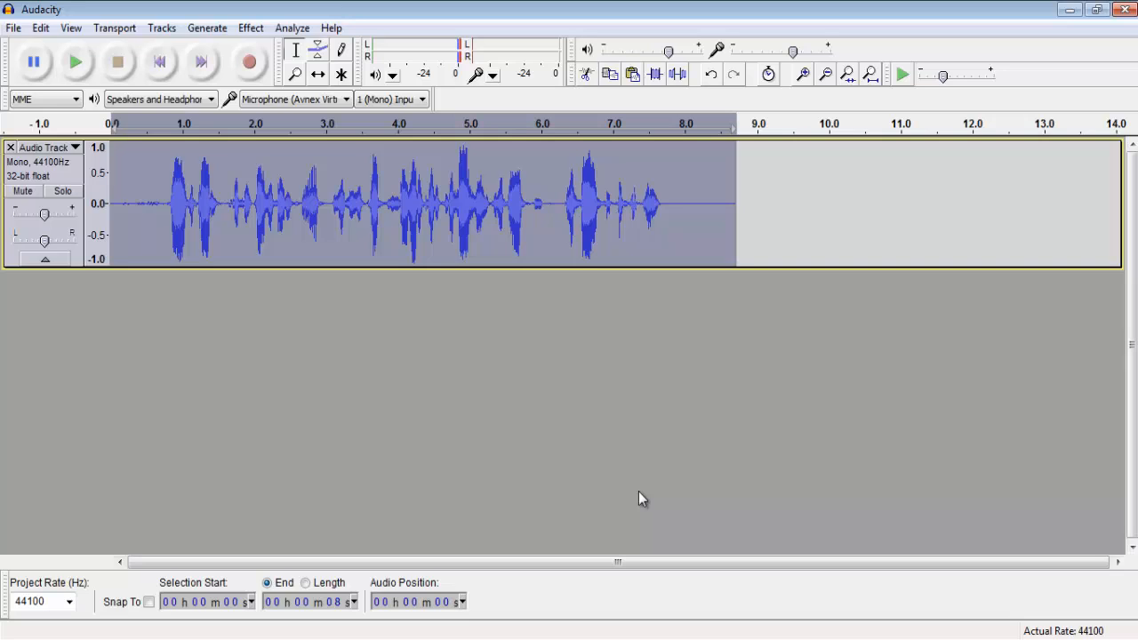
mouse_move(779, 256)
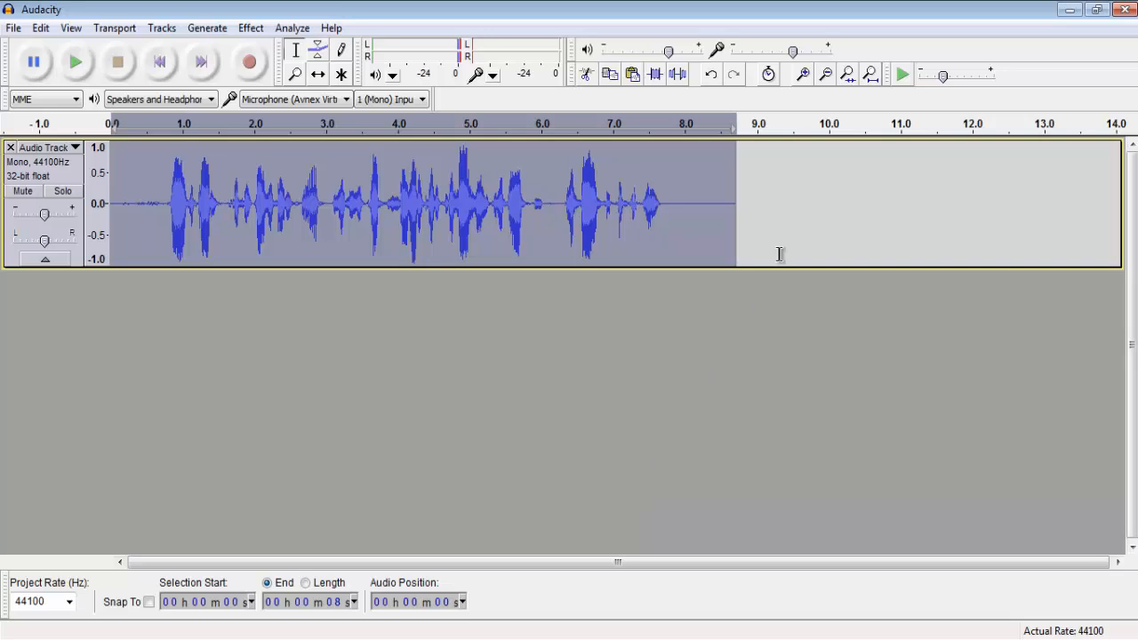
mouse_move(213, 205)
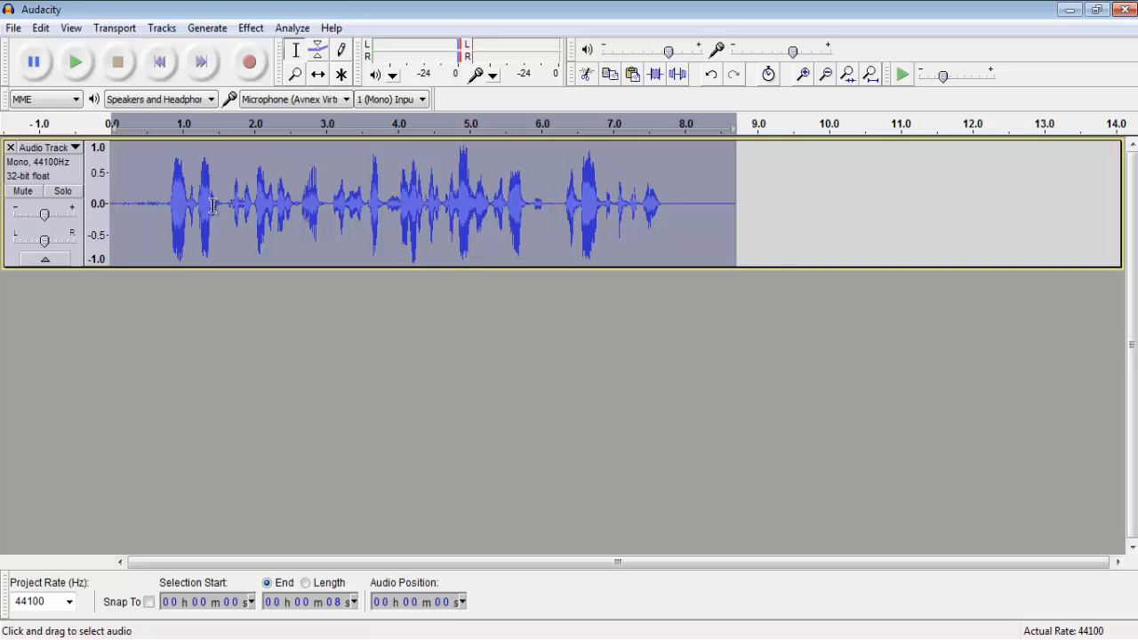
mouse_move(247, 213)
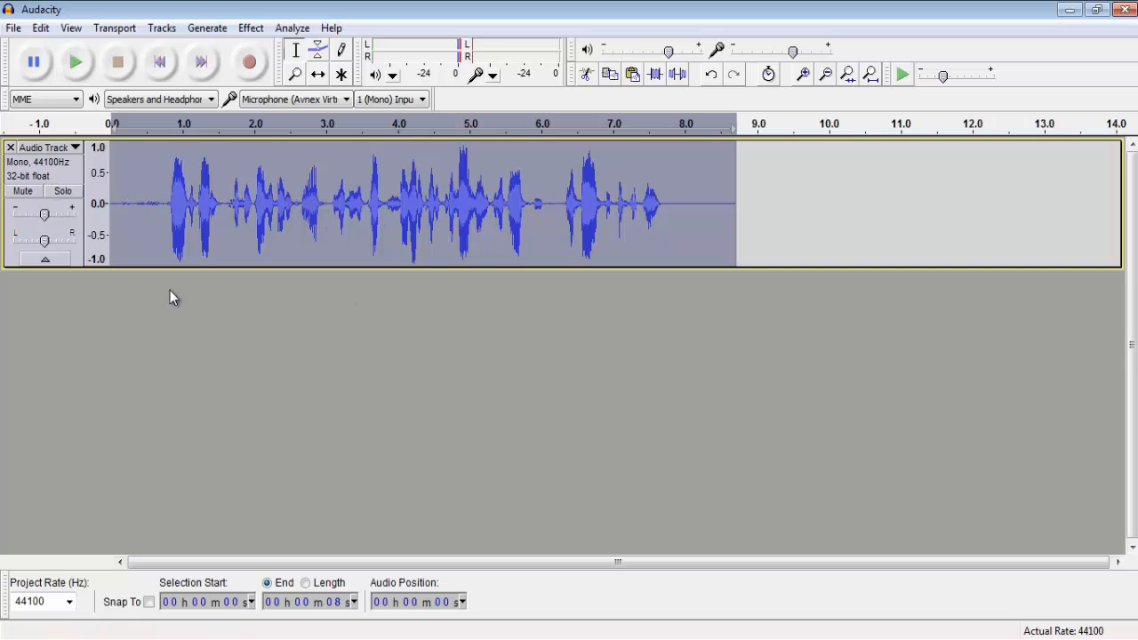
mouse_move(16, 252)
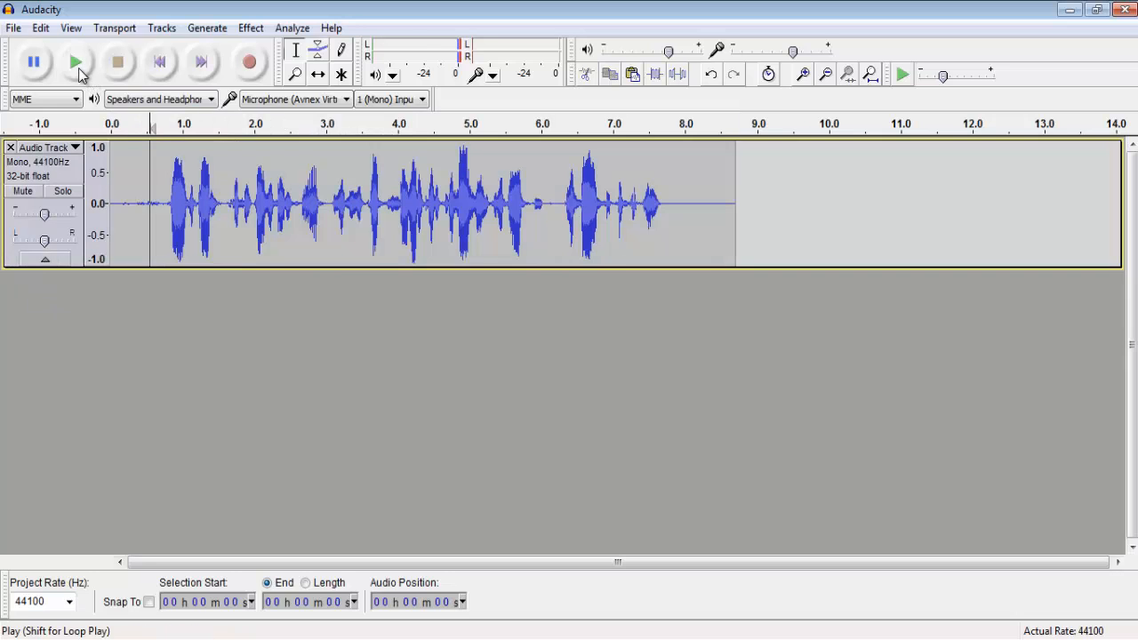
left_click(75, 60)
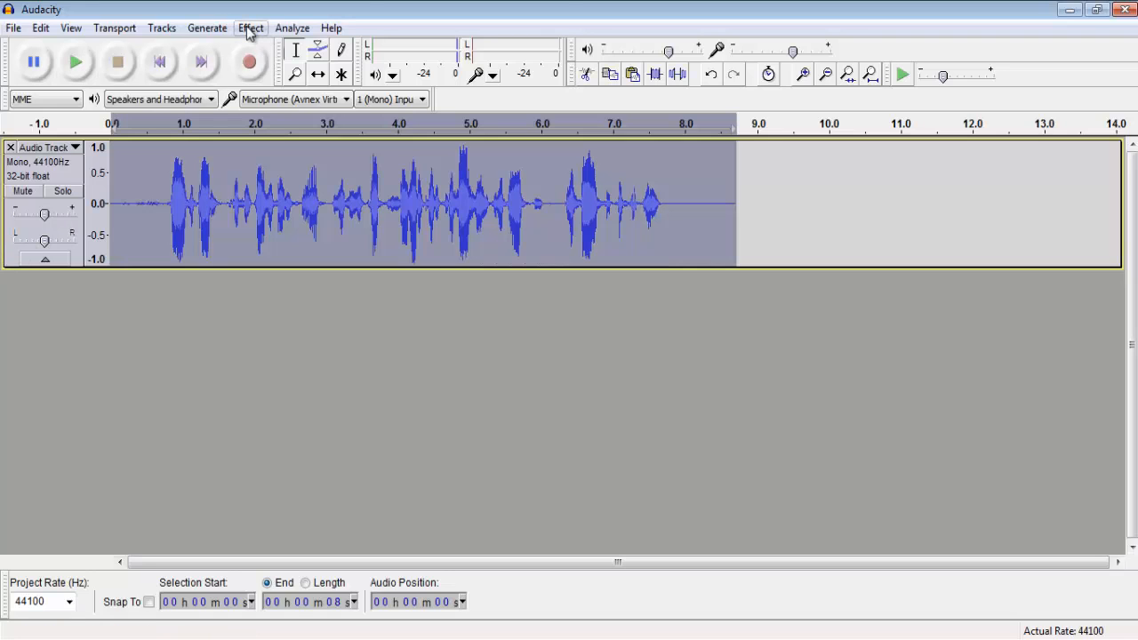
Step: Apply a 12 dB BassBoost to the whole voice clip
left_click(250, 29)
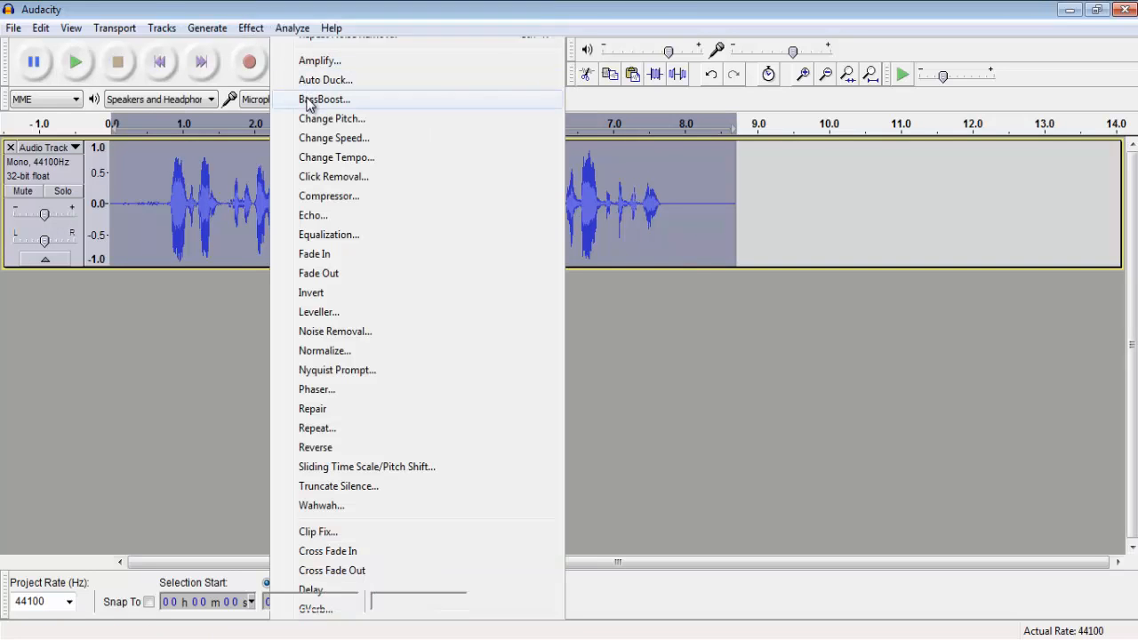
left_click(324, 99)
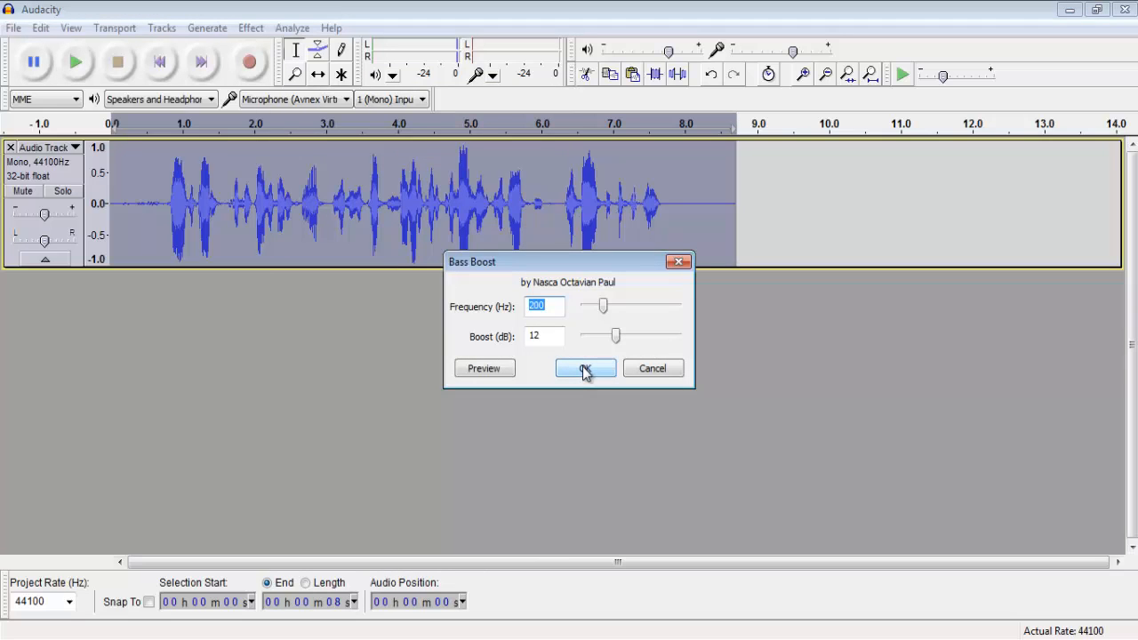
mouse_move(615, 362)
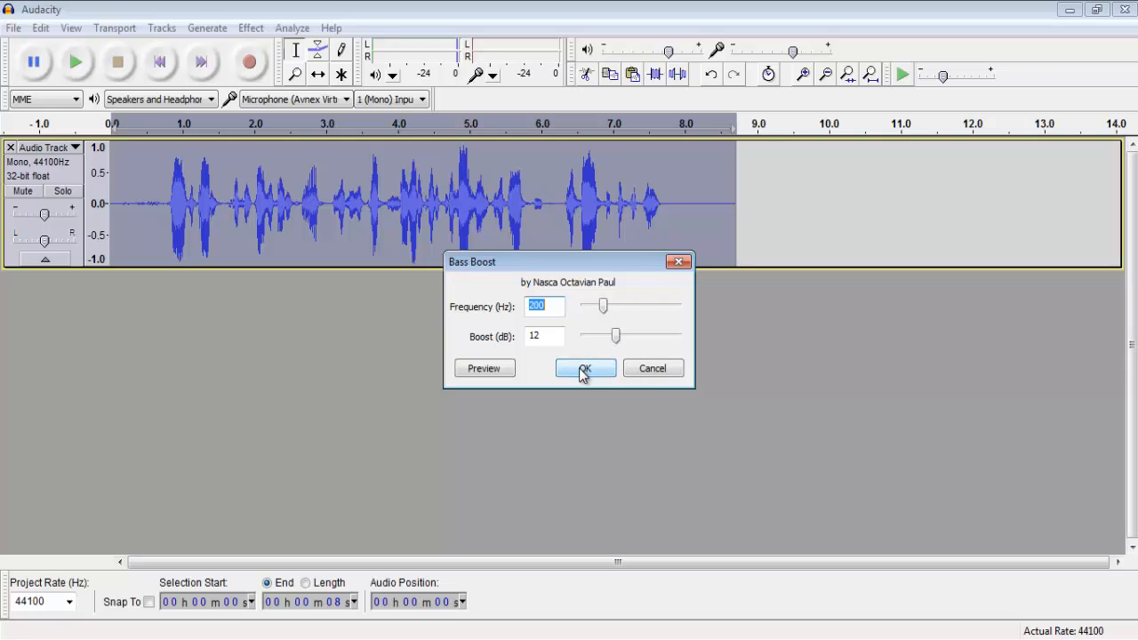
left_click(585, 368)
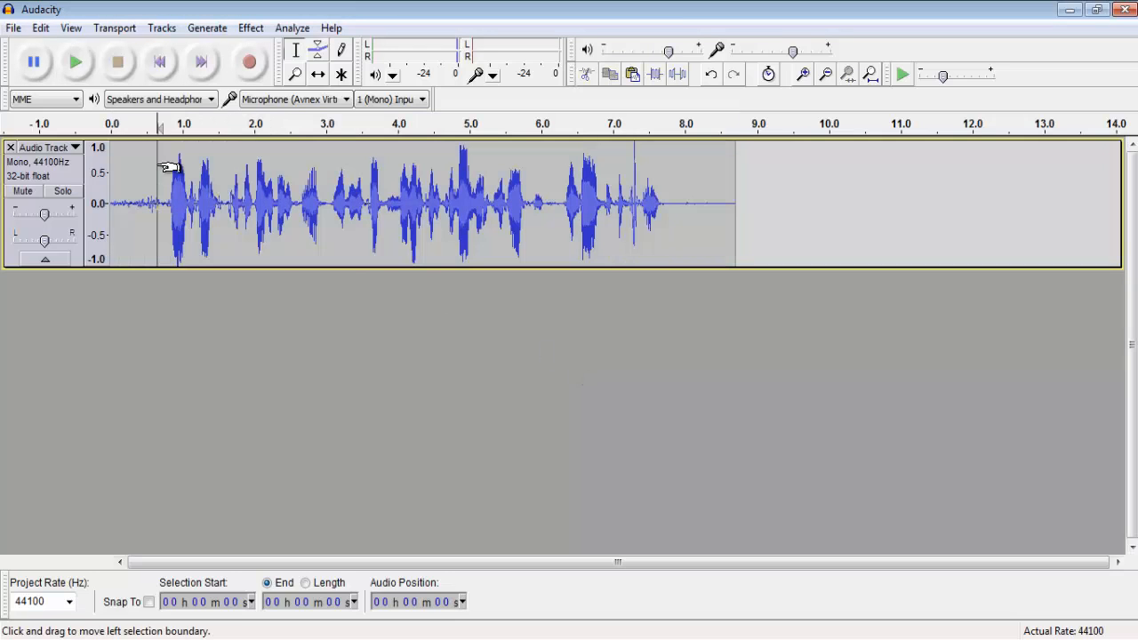
left_click(74, 61)
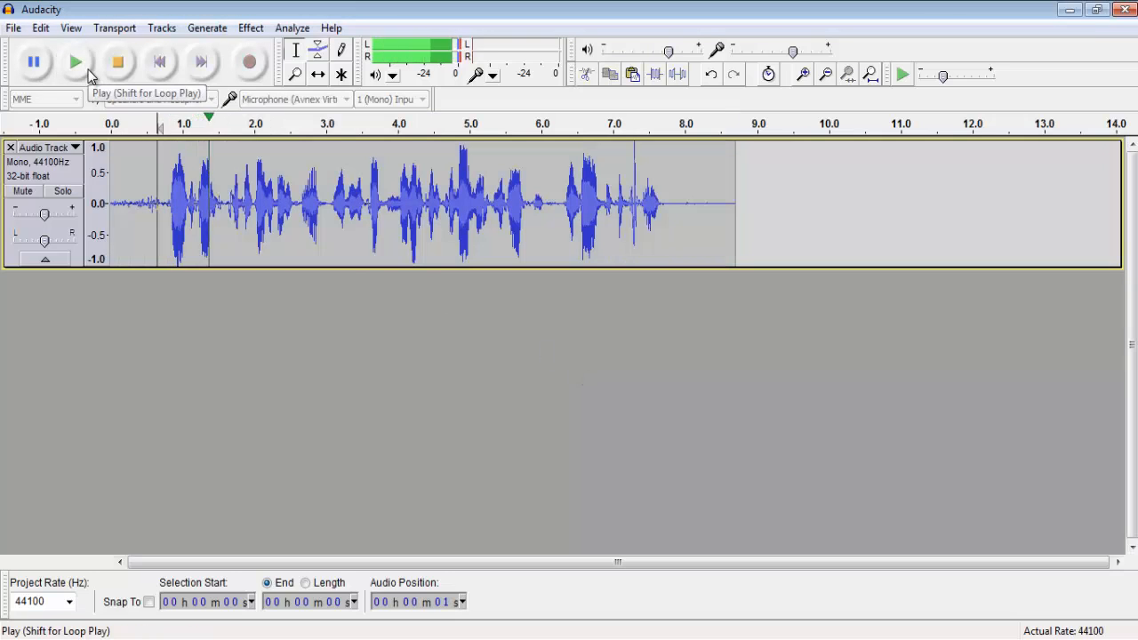
left_click(75, 60)
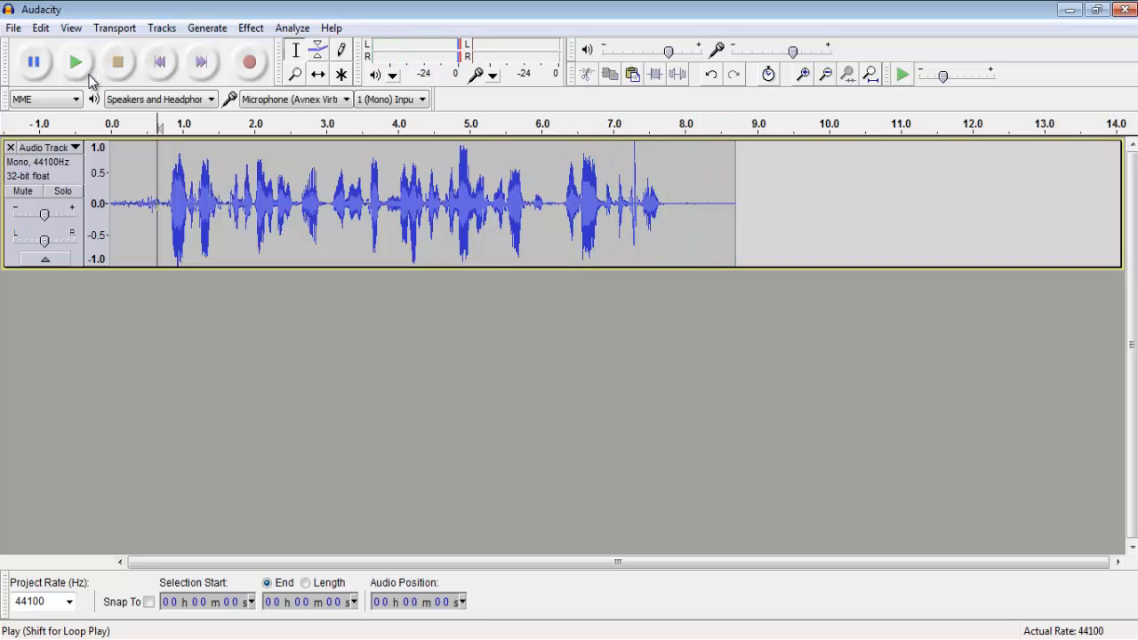
mouse_move(164, 407)
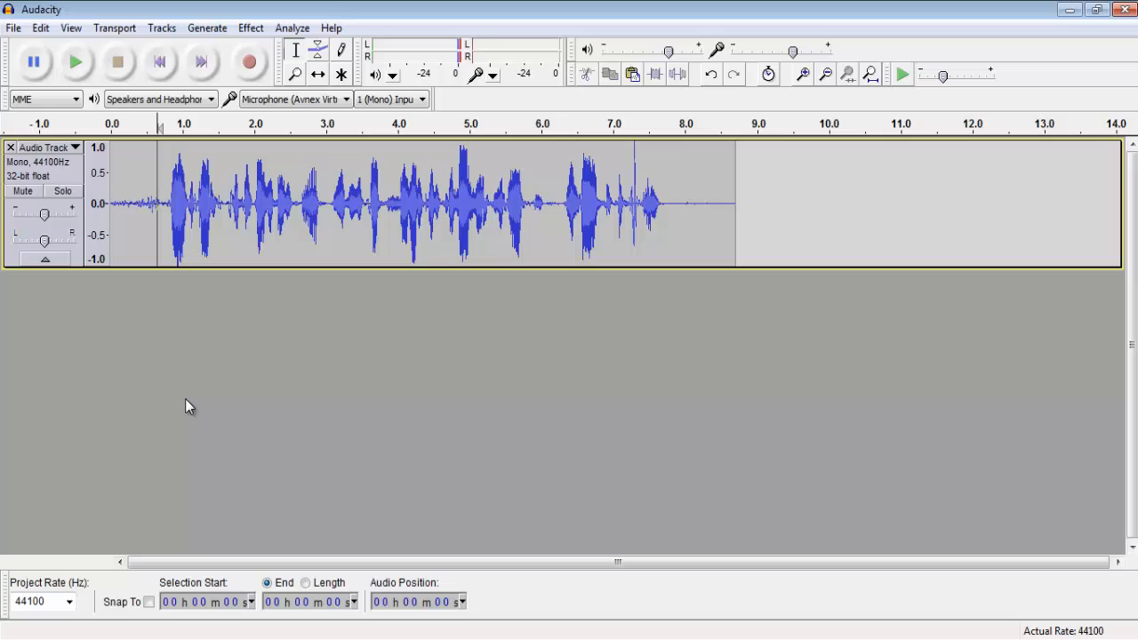
mouse_move(45, 274)
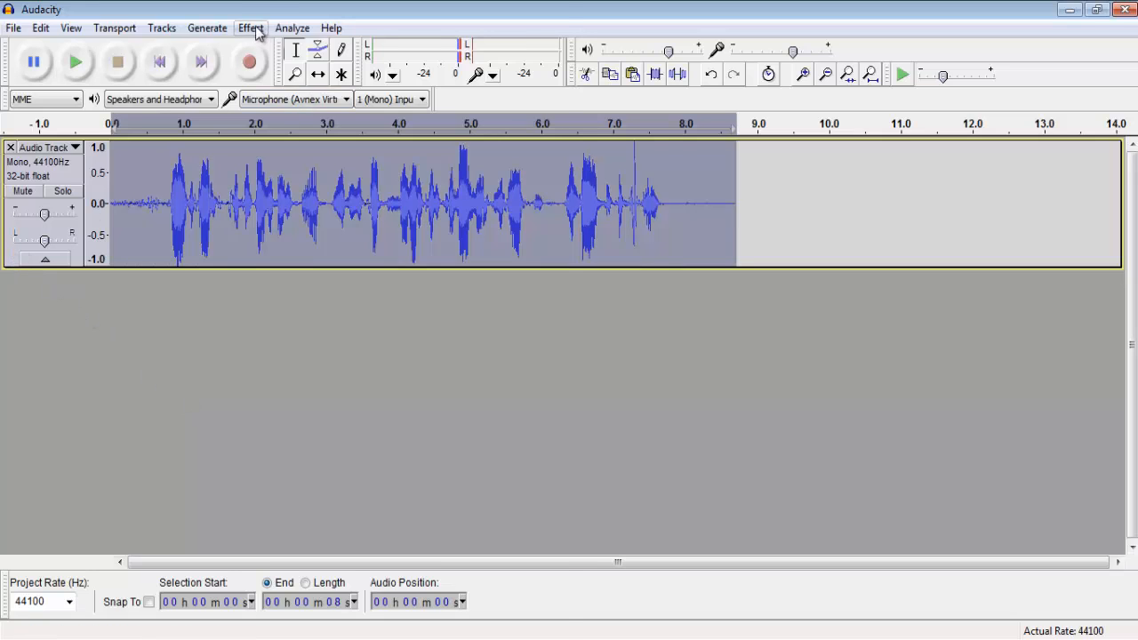
Step: Bring up Equalization for the selected voice track, curve flat at 0 dB
left_click(251, 29)
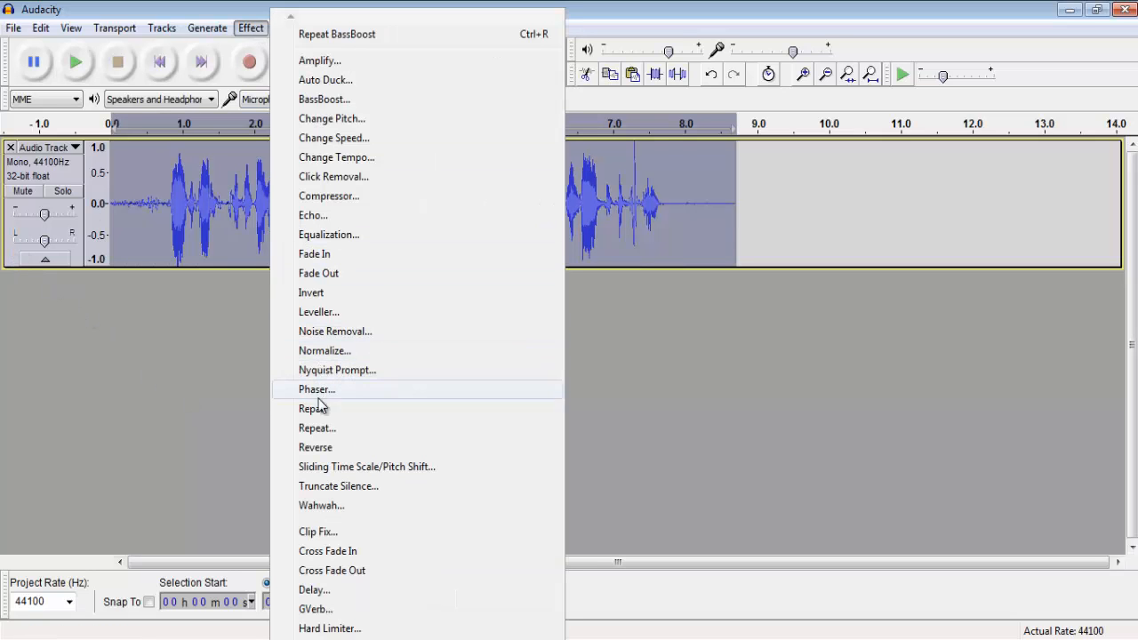
mouse_move(370, 241)
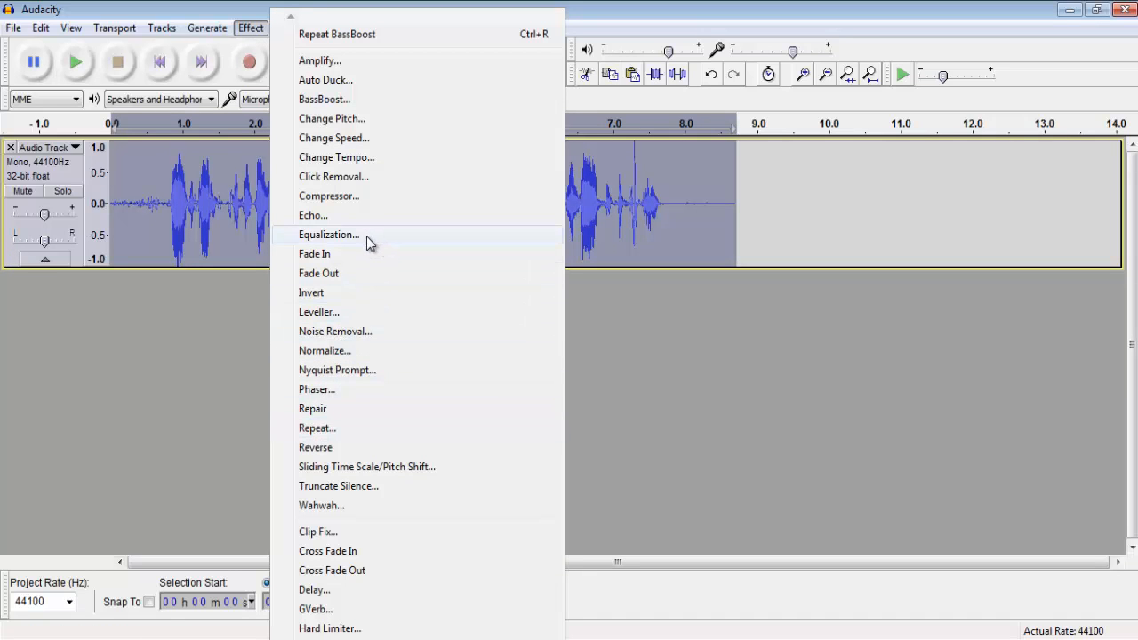
left_click(328, 234)
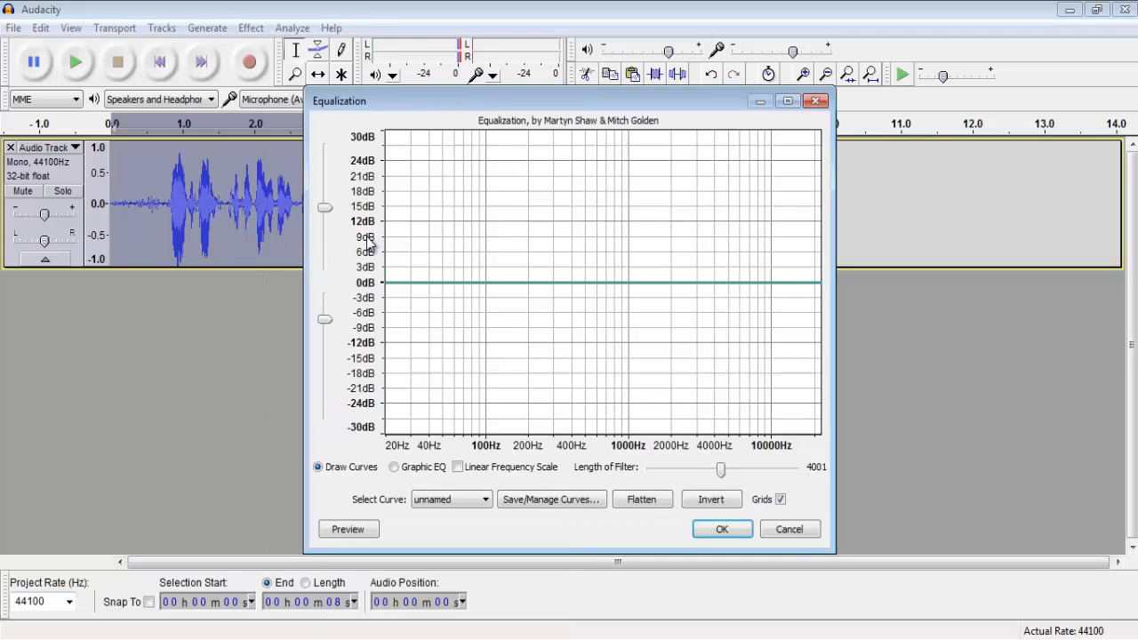